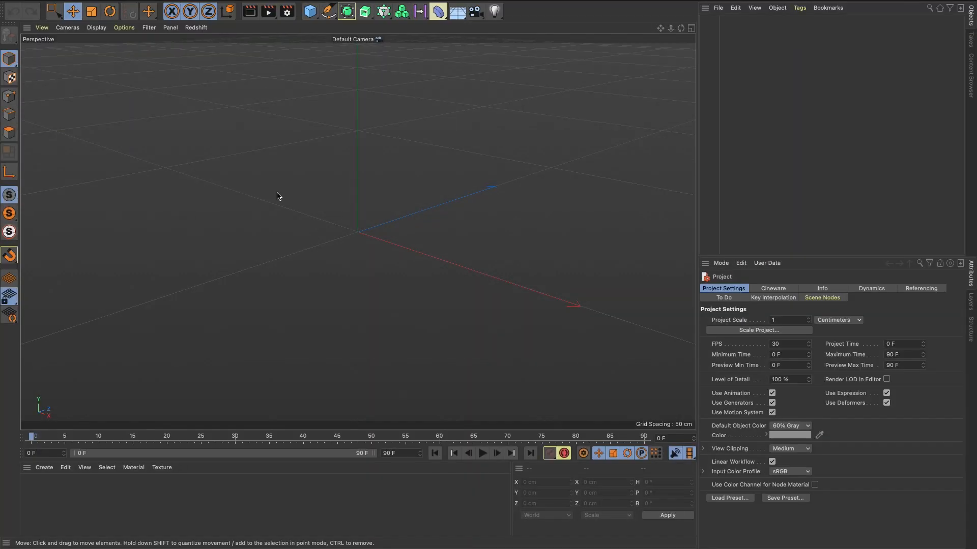
pyautogui.moveTo(285, 192)
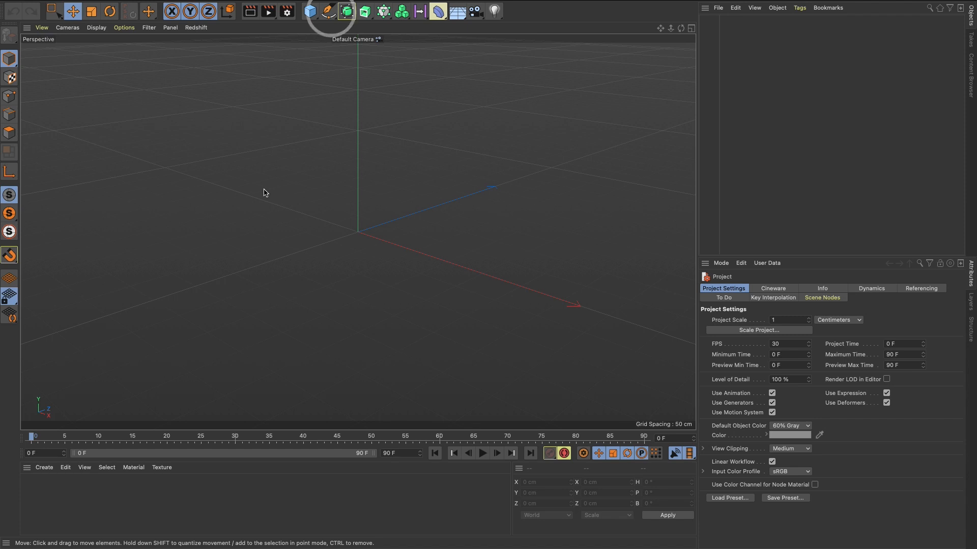
# Step: Add a 400 × 400 cm Rectangle spline from the spline palette
pyautogui.click(329, 11)
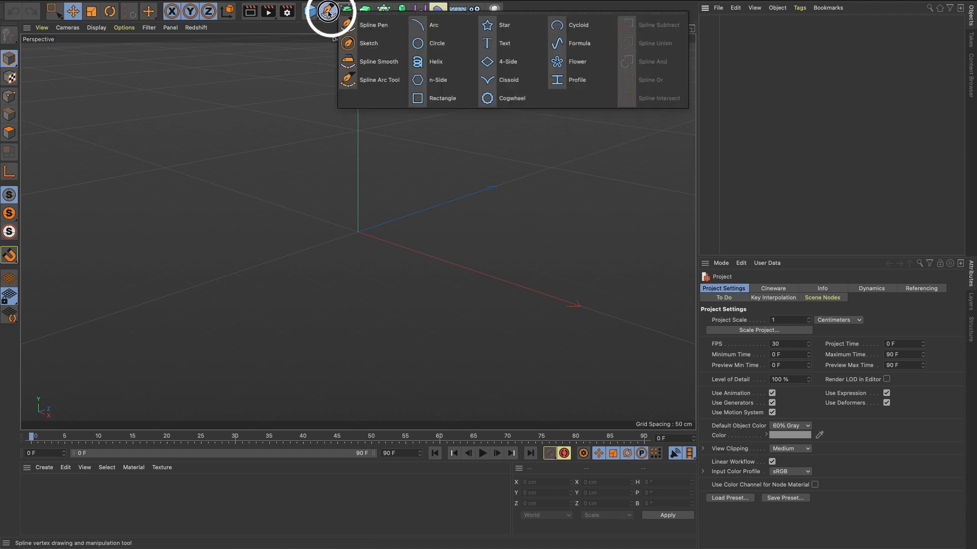
pyautogui.click(442, 97)
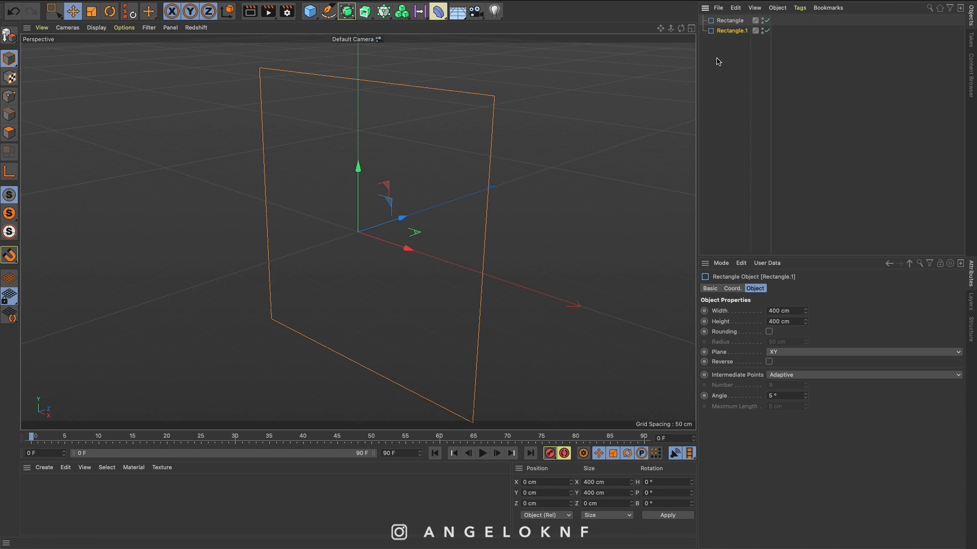
pyautogui.moveTo(720, 57)
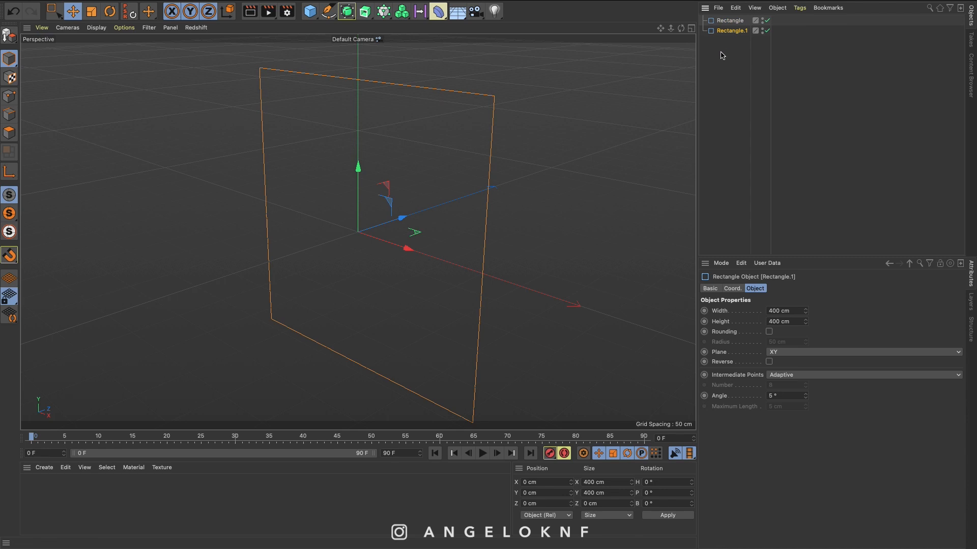
# Step: Rename the first rectangle Small and the second one Big
pyautogui.doubleClick(730, 20)
pyautogui.write('Small')
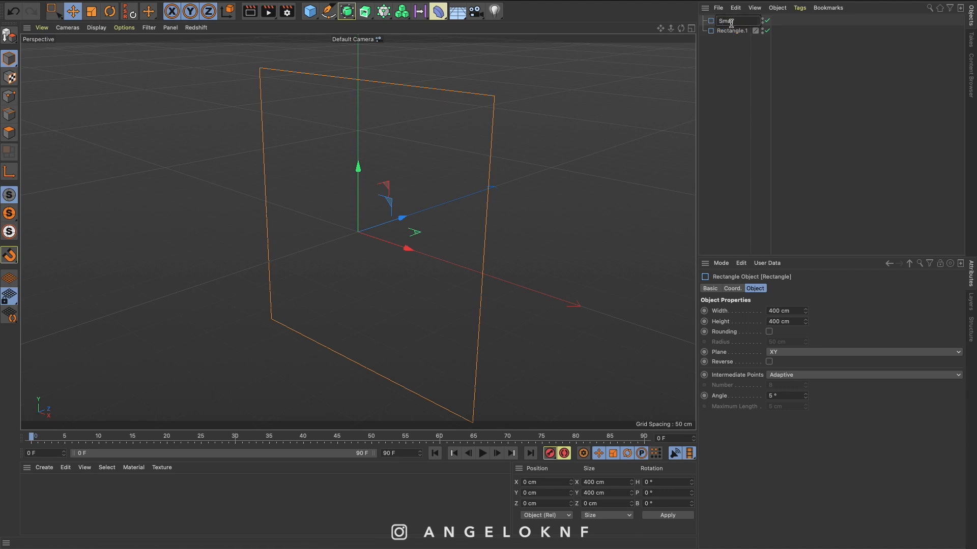
pyautogui.click(730, 31)
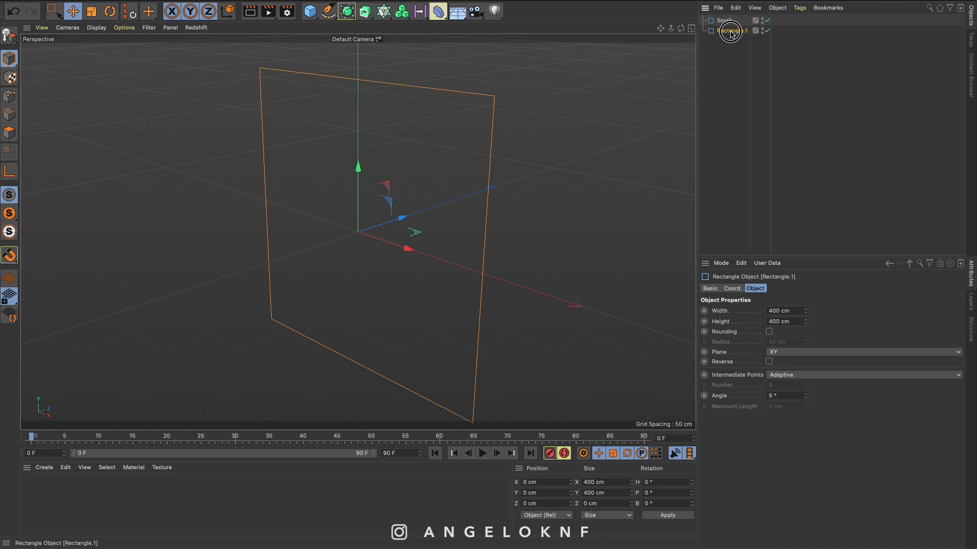
pyautogui.write('Big')
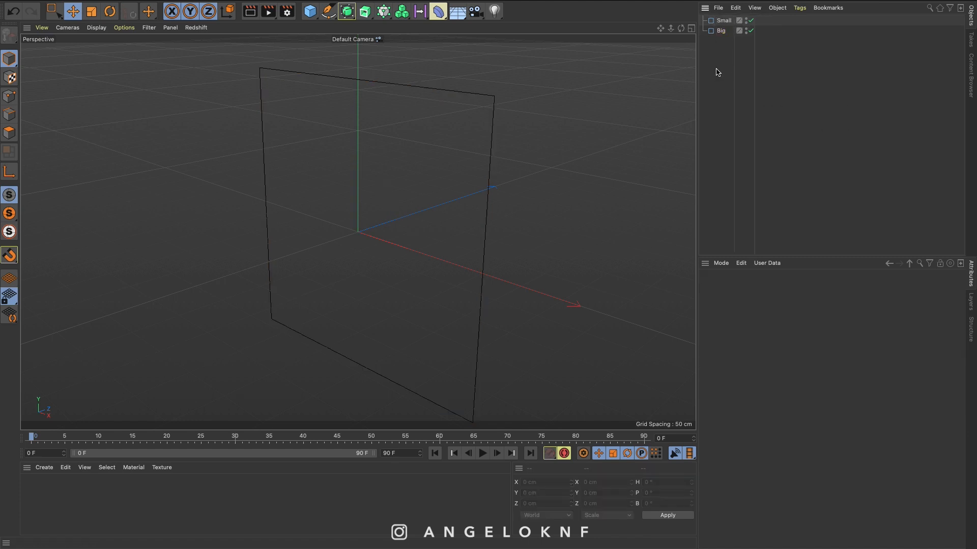
# Step: Set Small's width to 10 cm and enlarge Big to 2000 × 2000 cm
pyautogui.click(723, 20)
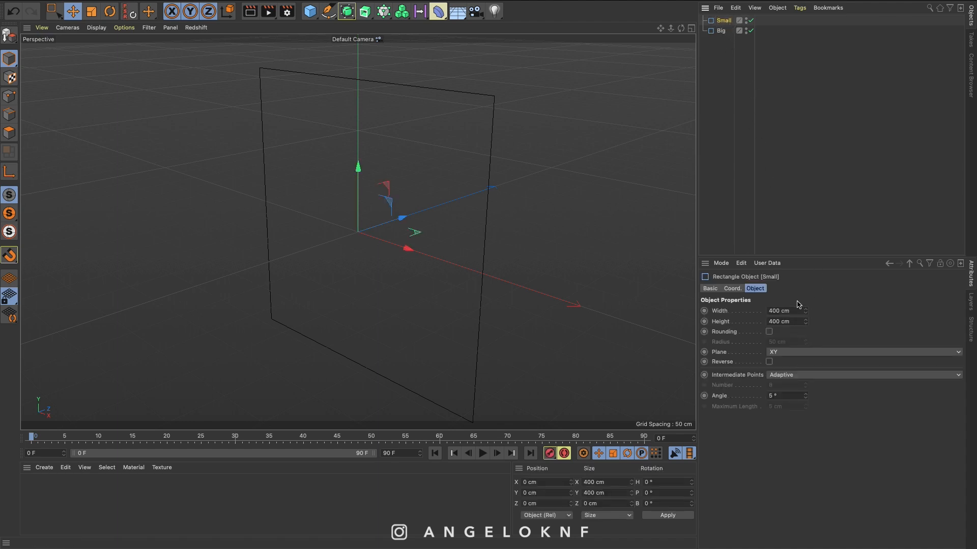
pyautogui.click(784, 312)
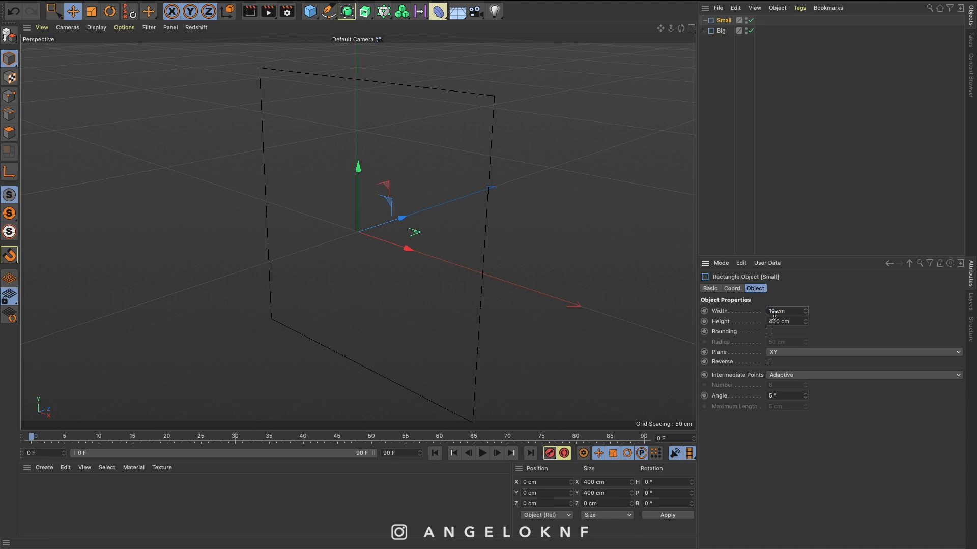
pyautogui.write('10 cm')
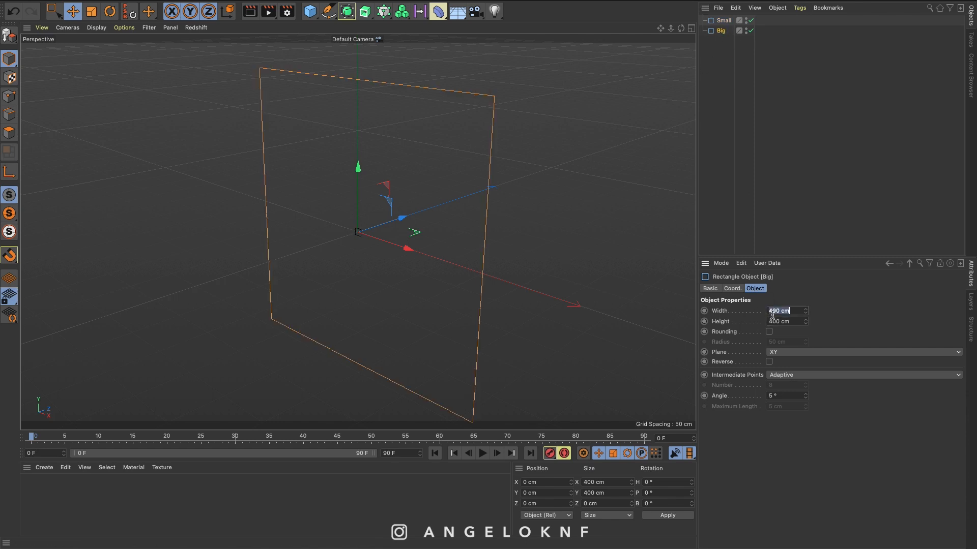
pyautogui.write('200 cm')
pyautogui.click(787, 321)
pyautogui.write('2000')
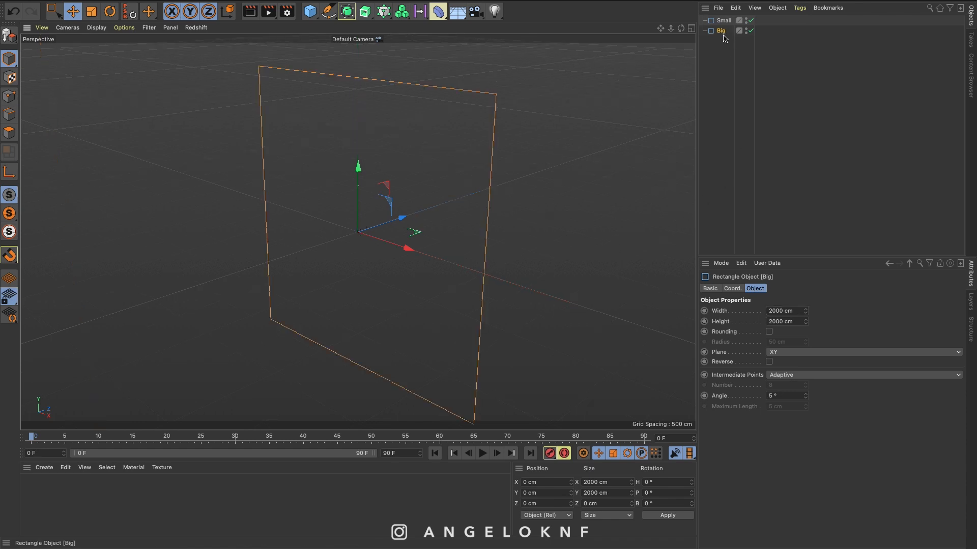
# Step: Enable Rounding on Big with a 300 cm corner radius
pyautogui.click(769, 332)
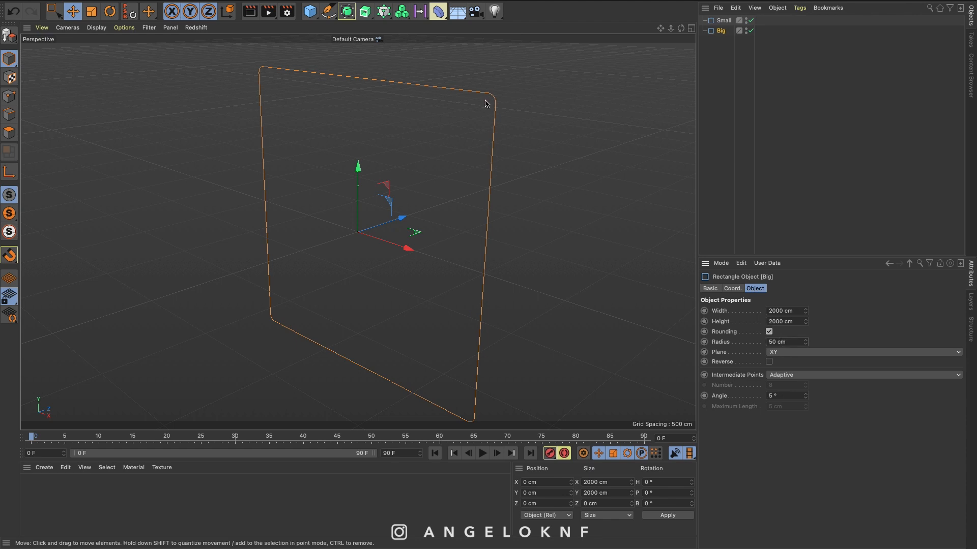
pyautogui.click(784, 342)
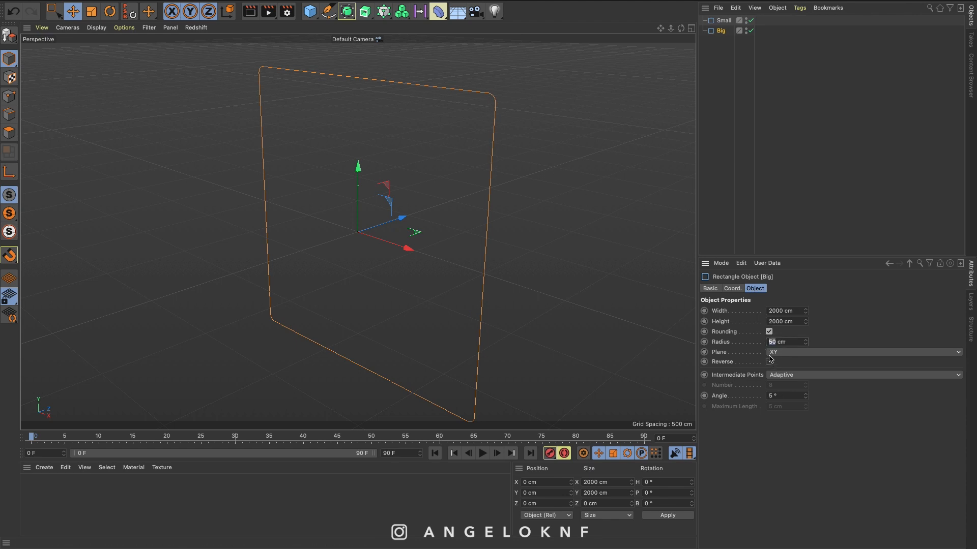
pyautogui.write('300')
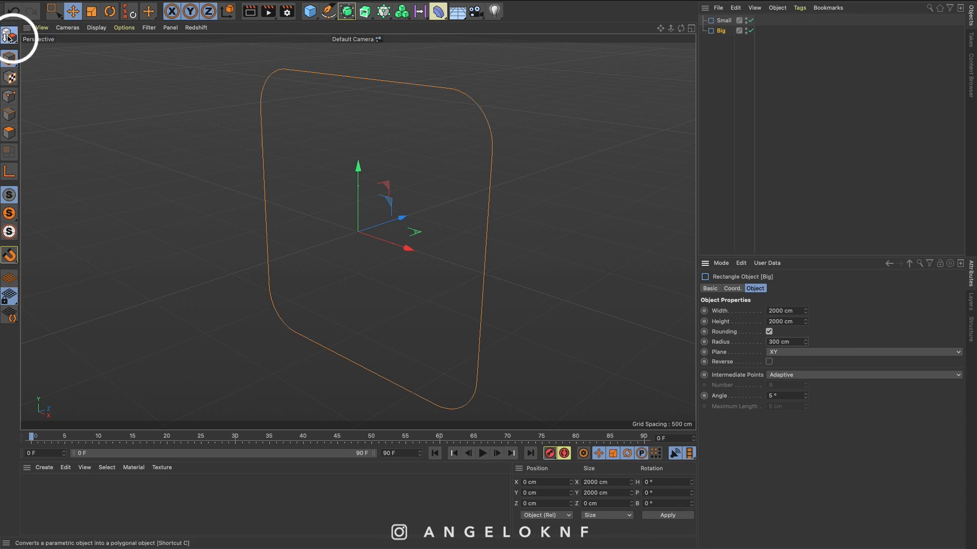
# Step: Make Big editable and select the unwanted corner points in Points mode for deletion
pyautogui.click(9, 35)
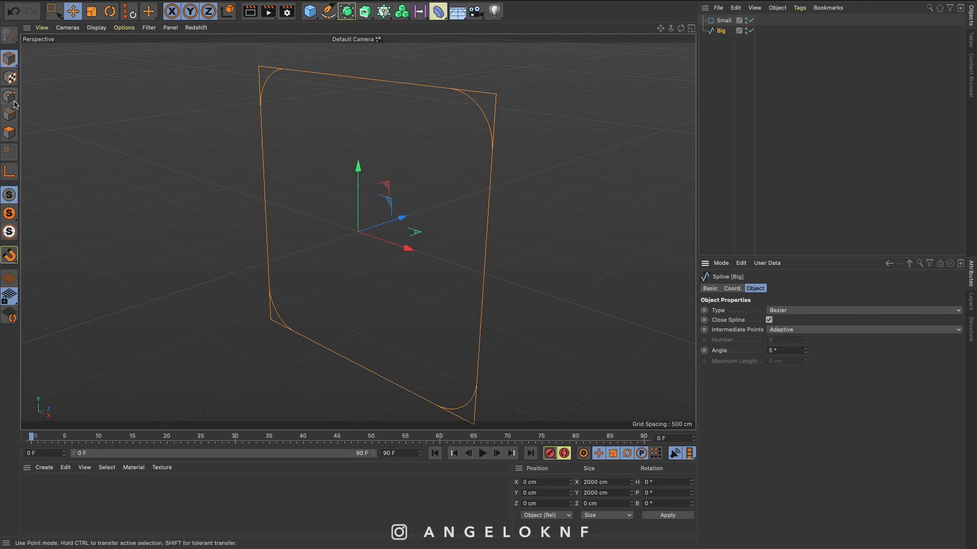
pyautogui.click(9, 98)
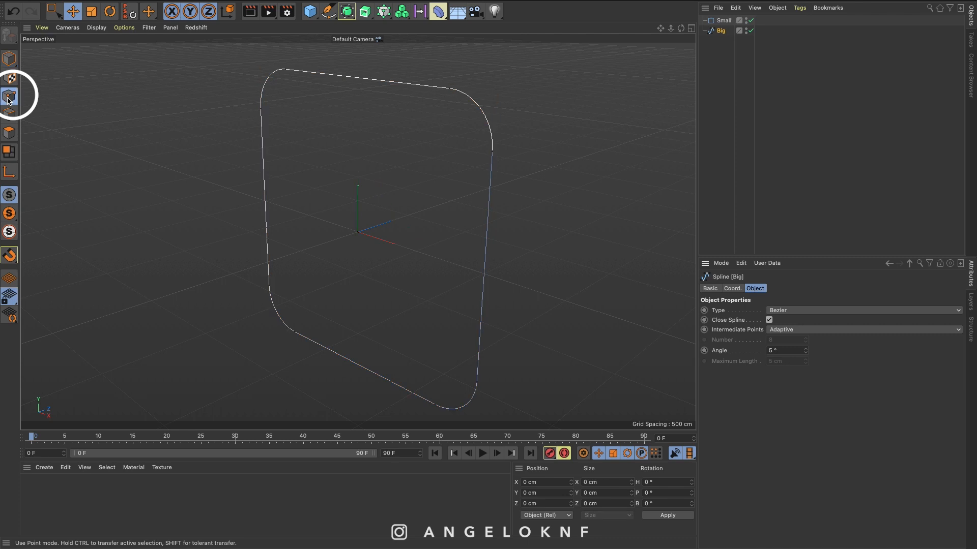
pyautogui.click(10, 99)
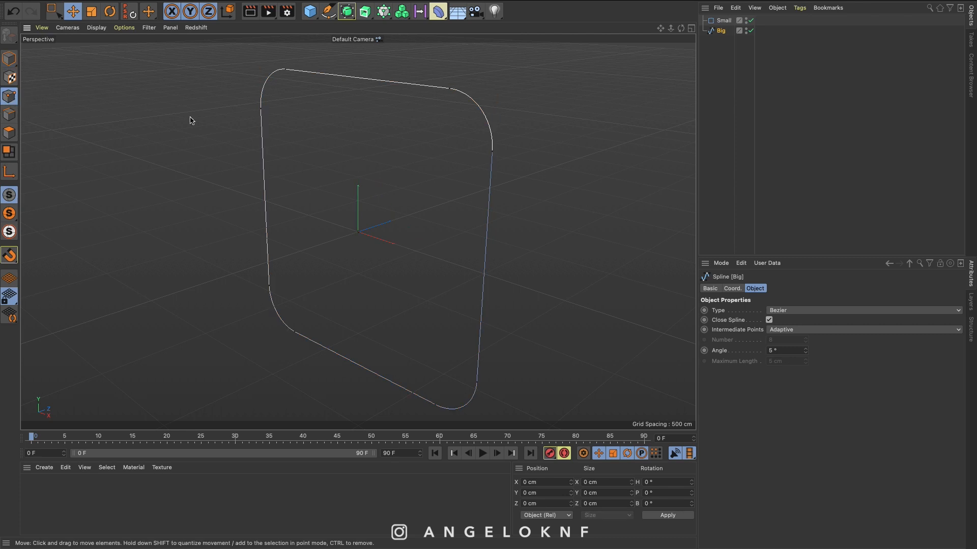
pyautogui.moveTo(457, 94)
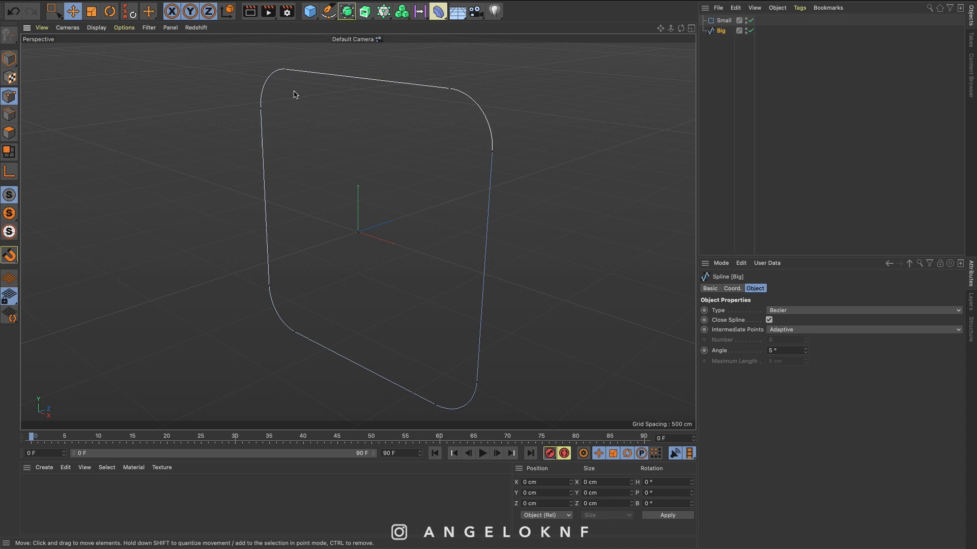
pyautogui.click(275, 68)
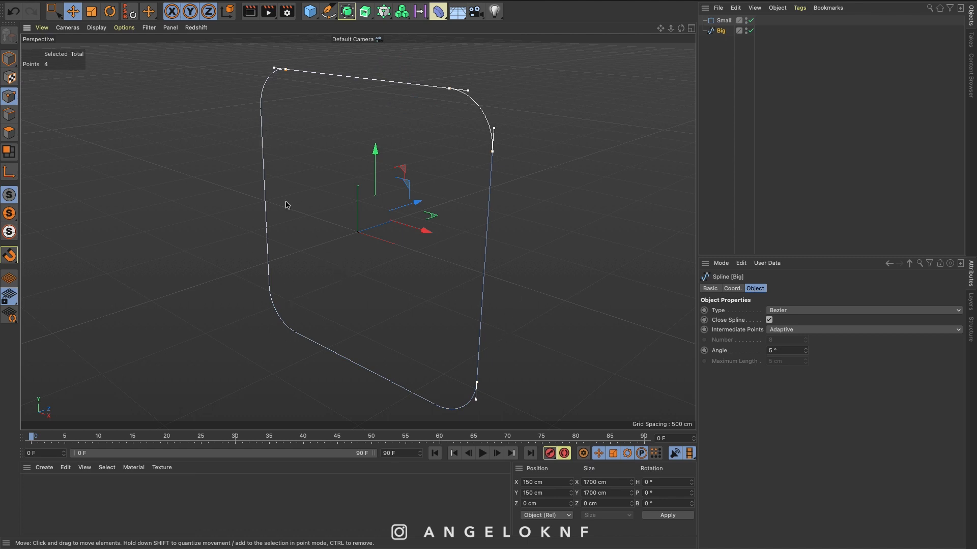
pyautogui.moveTo(53, 11)
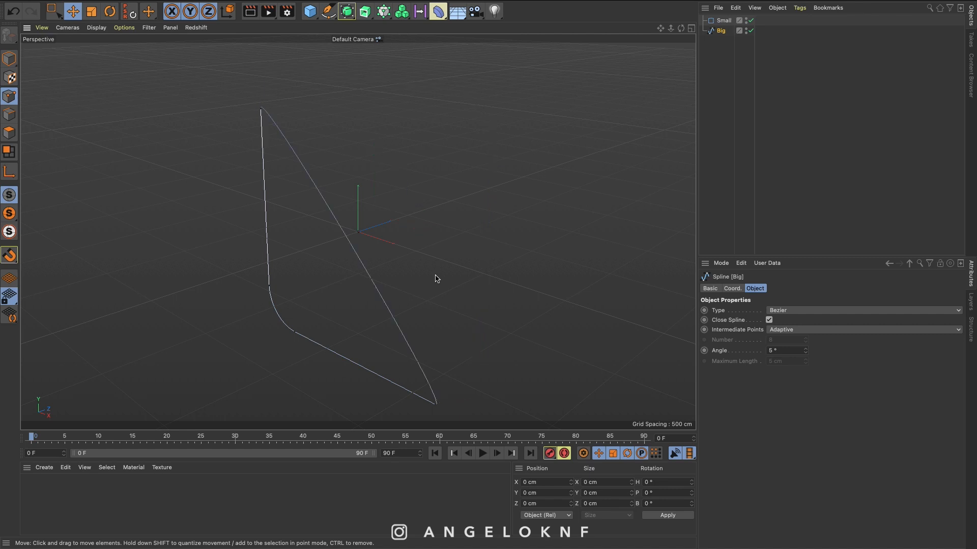
# Step: Uncheck Close Spline so Big becomes an open L-shaped curve
pyautogui.click(768, 320)
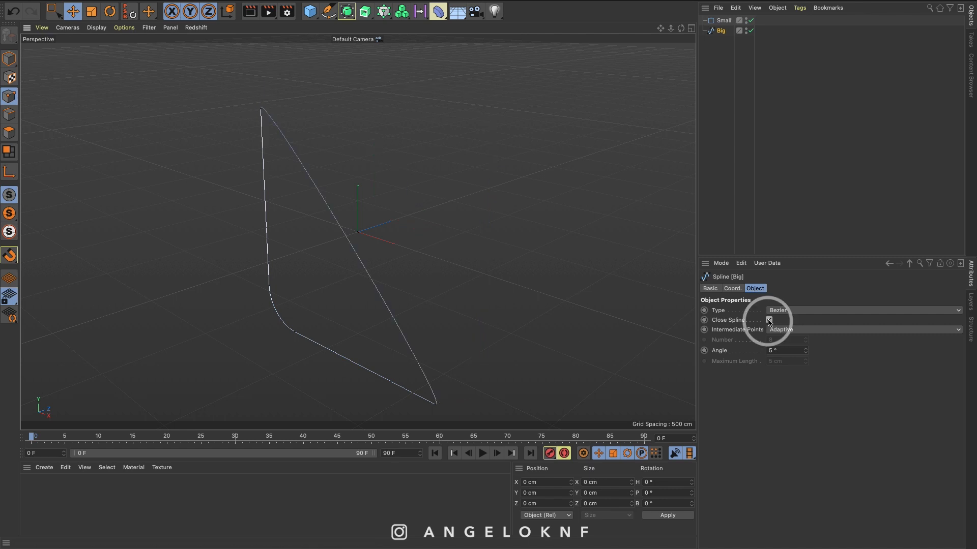
pyautogui.click(769, 319)
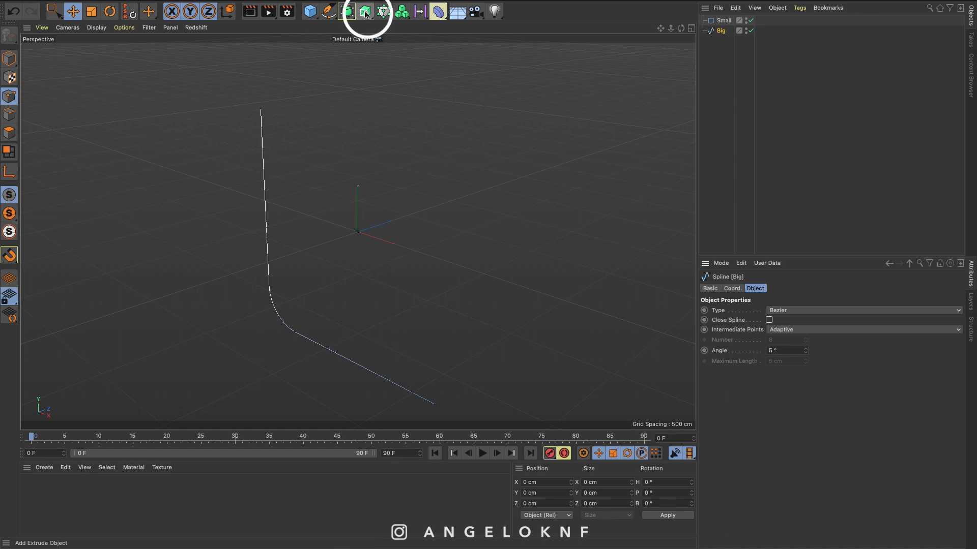
# Step: Add a Sweep and place Small as profile and Big as path inside it
pyautogui.click(346, 12)
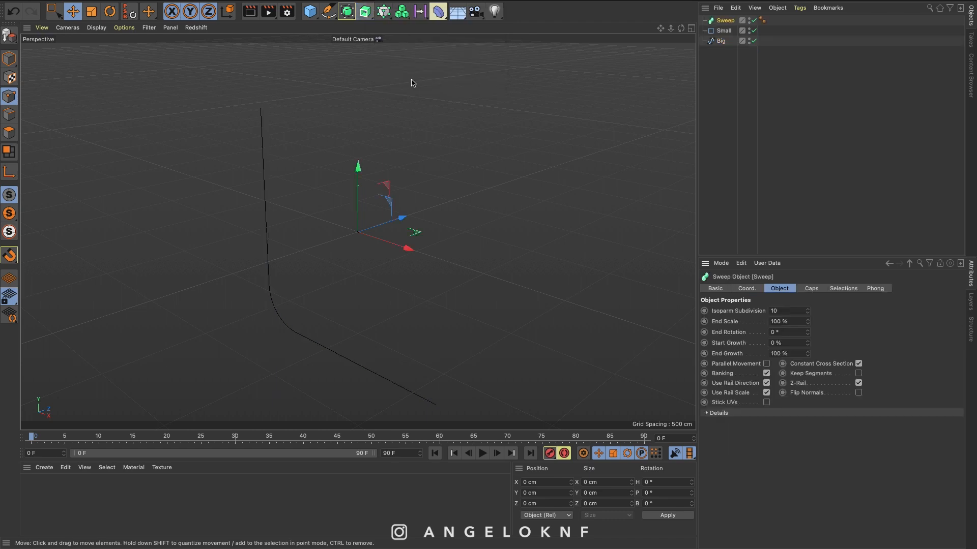
pyautogui.moveTo(671, 69)
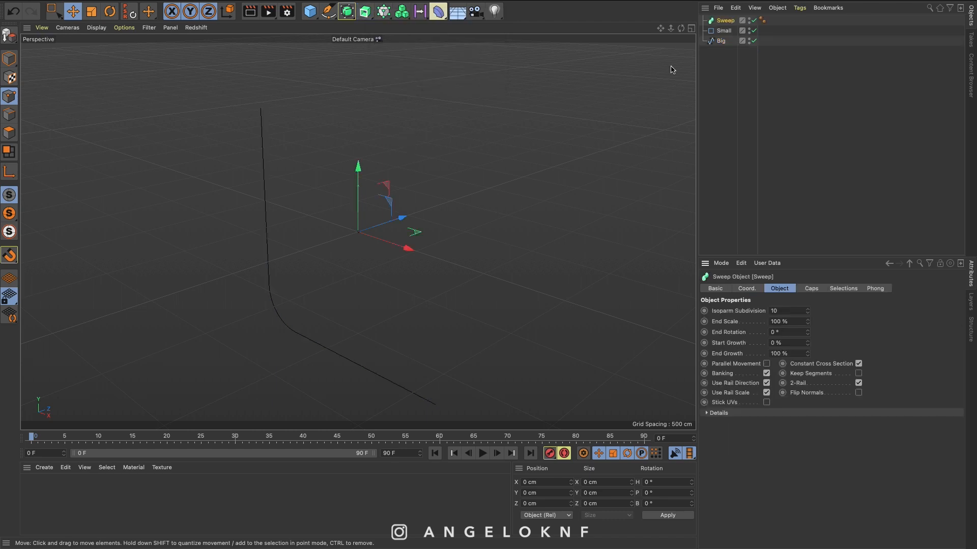
pyautogui.click(723, 29)
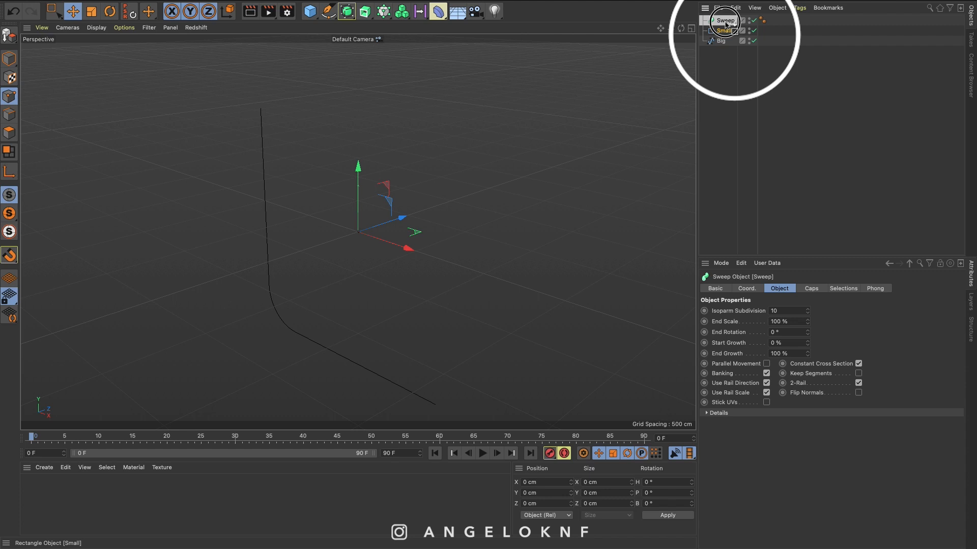
pyautogui.click(725, 30)
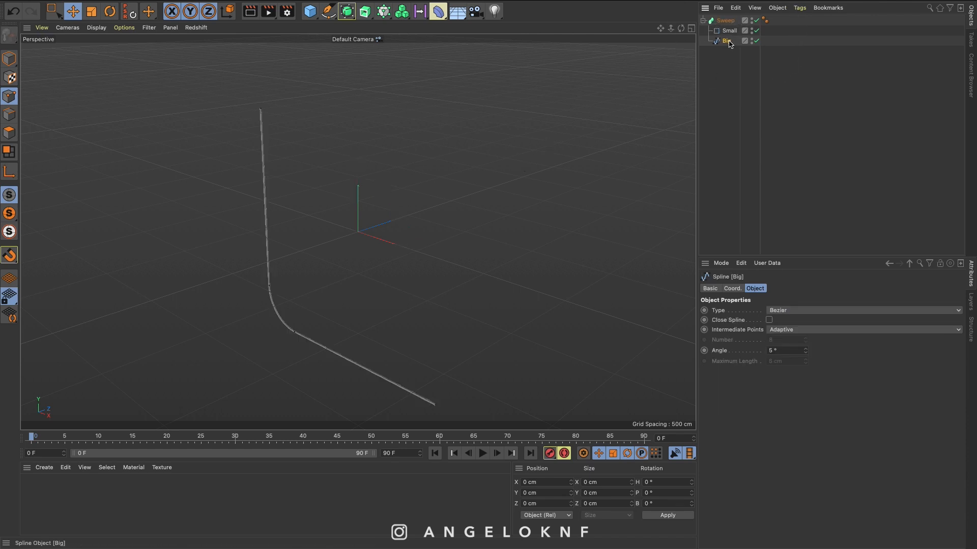
pyautogui.moveTo(729, 30)
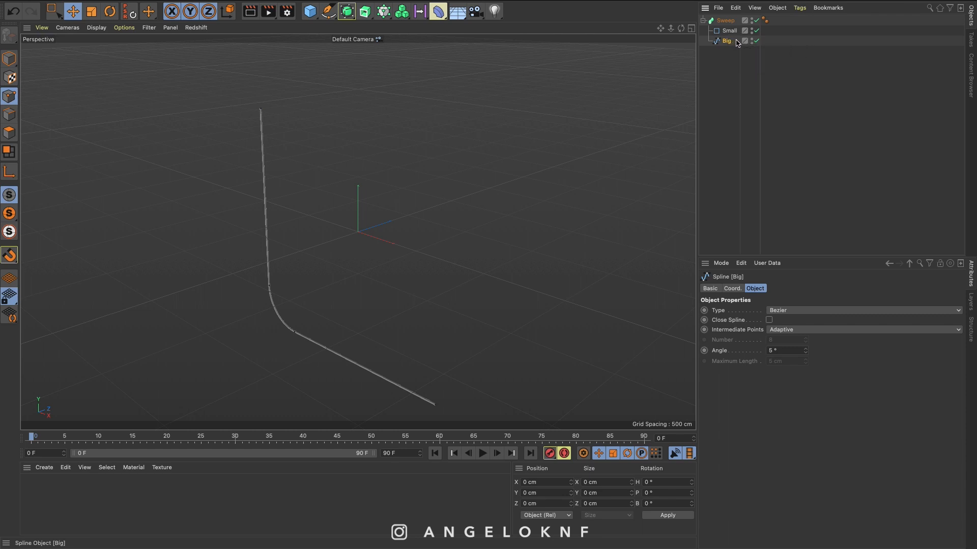
pyautogui.click(727, 41)
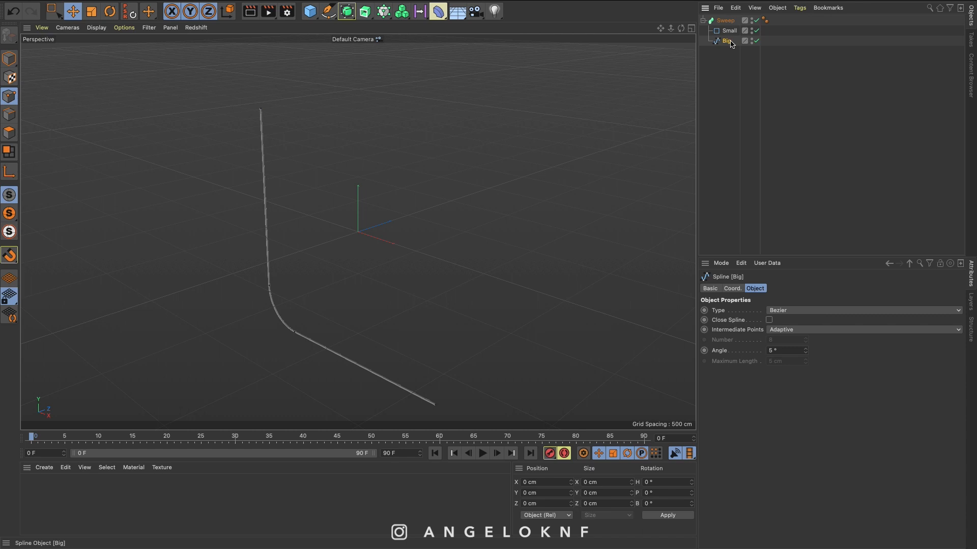
pyautogui.moveTo(727, 31)
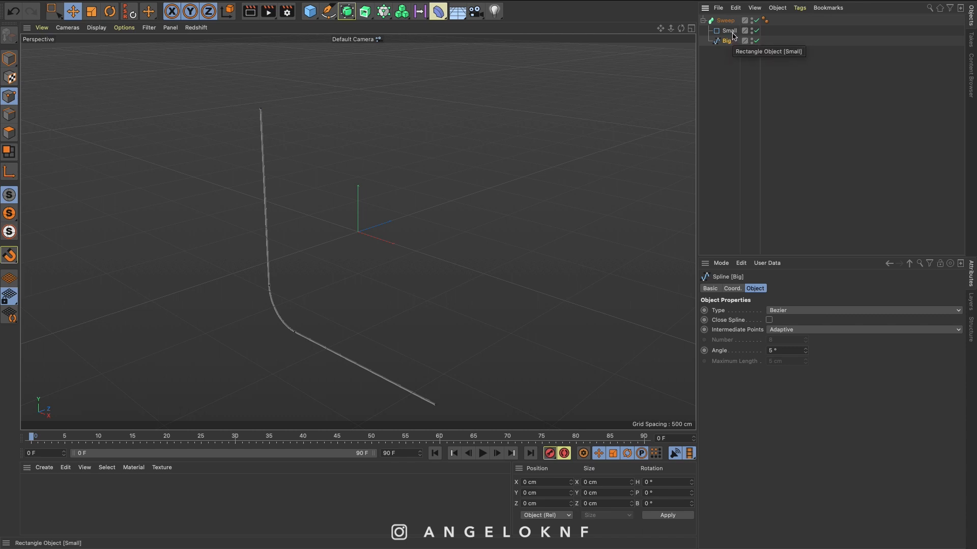
pyautogui.moveTo(716, 63)
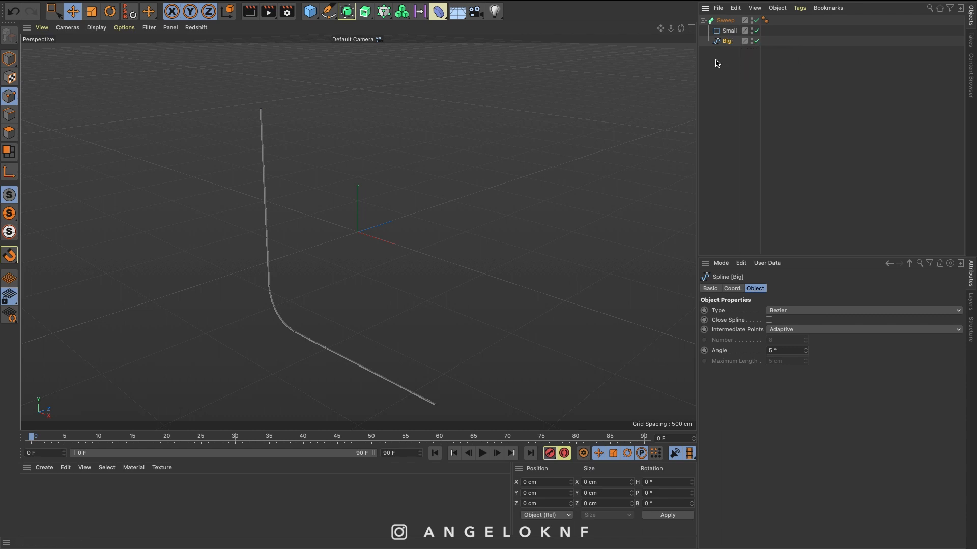
# Step: Set the Small profile to 10 cm wide and 3000 cm tall for a broad backdrop
pyautogui.click(728, 30)
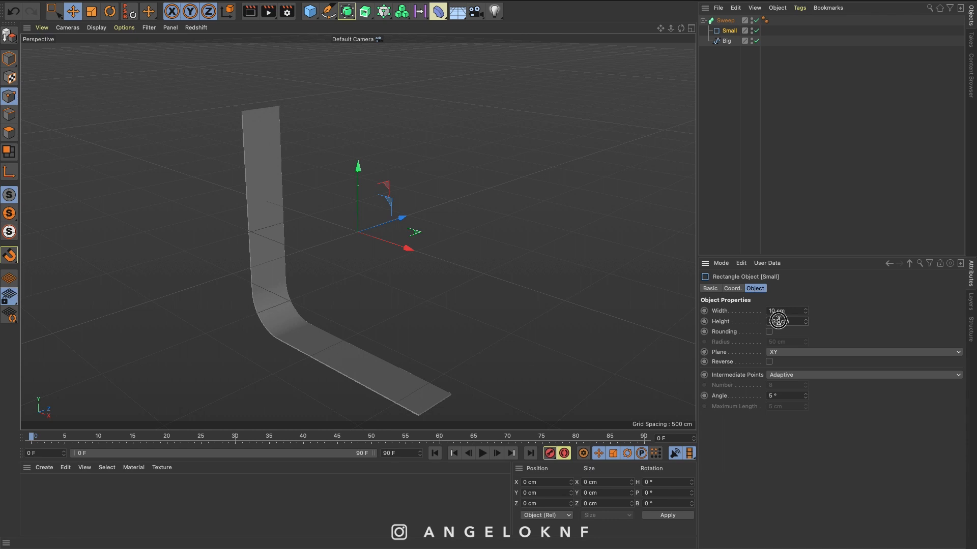
pyautogui.write('300')
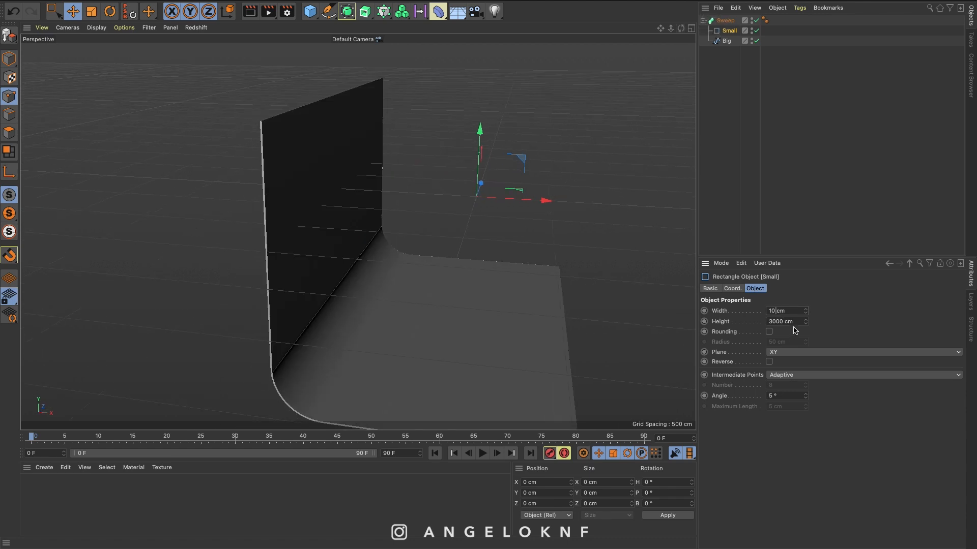
pyautogui.write('100')
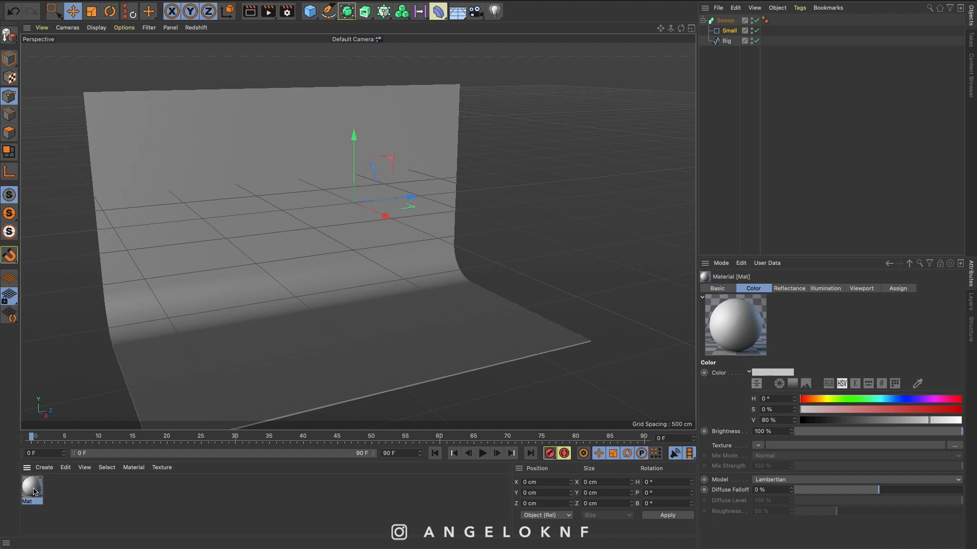
# Step: Set material Mat's colour to pure white (V 100%) and apply it to the Sweep
pyautogui.doubleClick(32, 486)
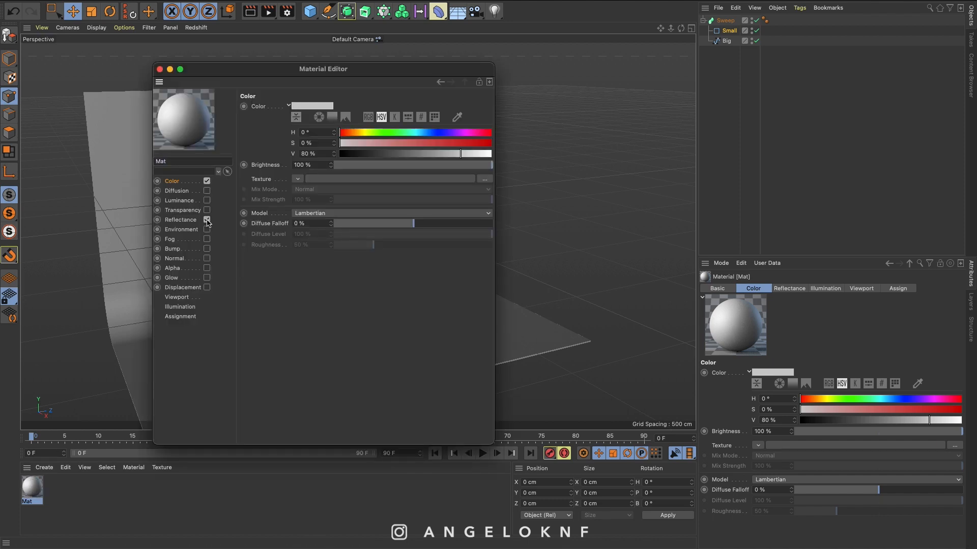
pyautogui.click(311, 106)
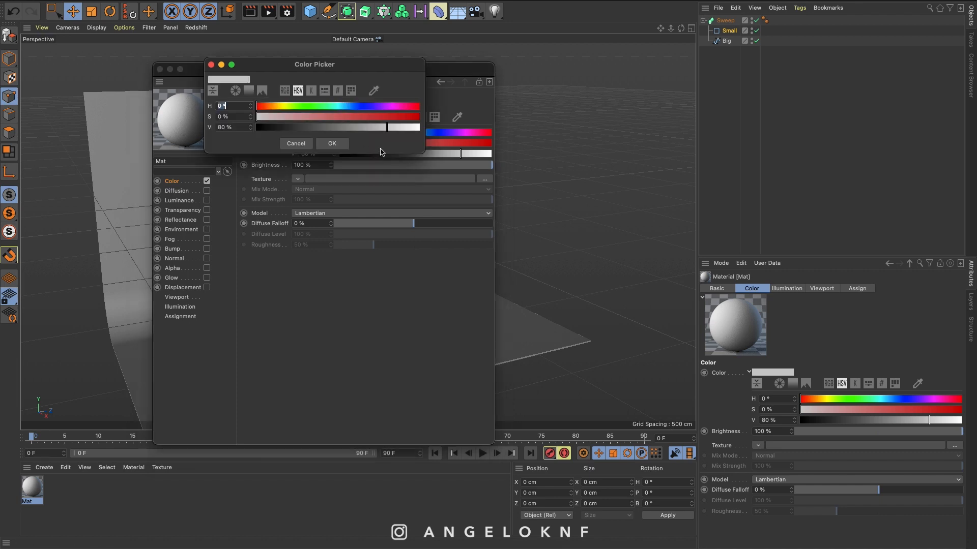
pyautogui.click(332, 143)
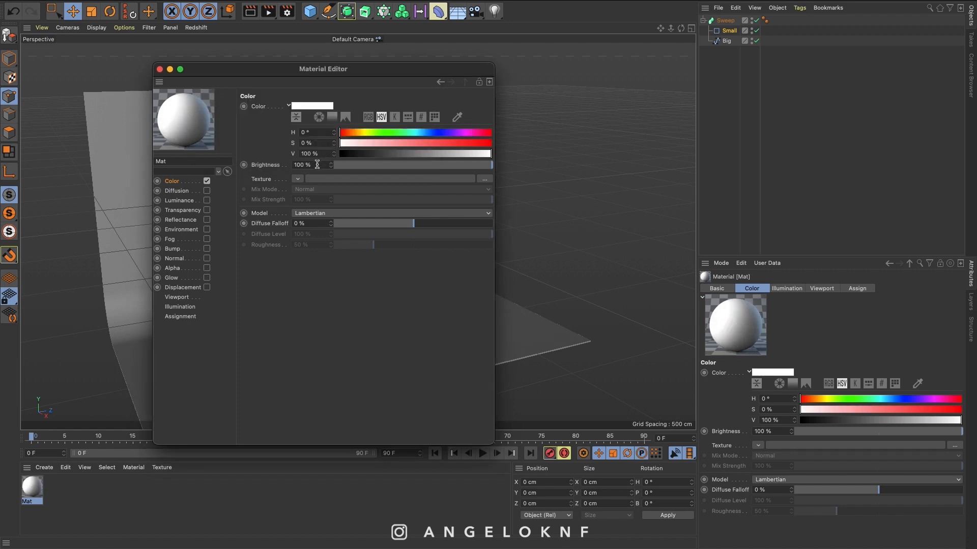
pyautogui.click(160, 70)
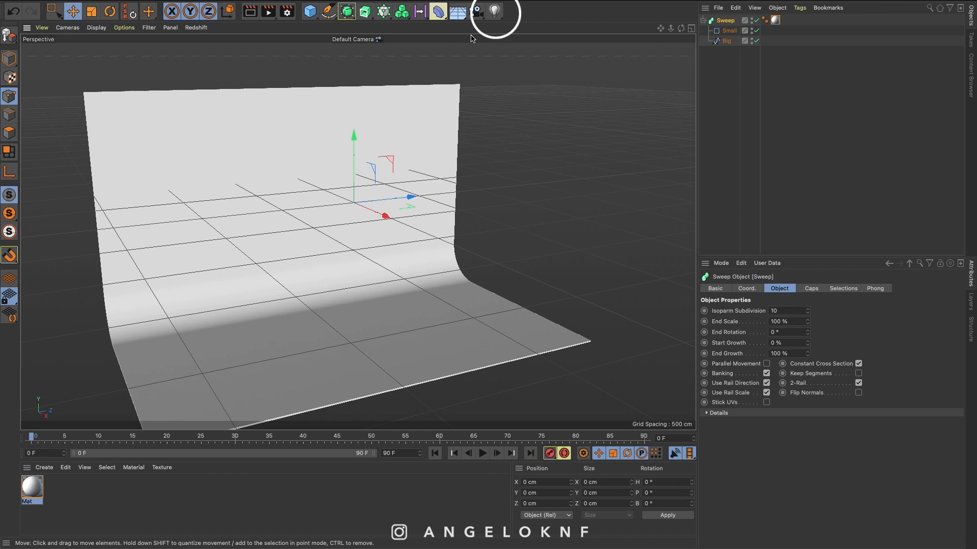
# Step: Add an omni light and move it up and to the right above the backdrop
pyautogui.click(494, 12)
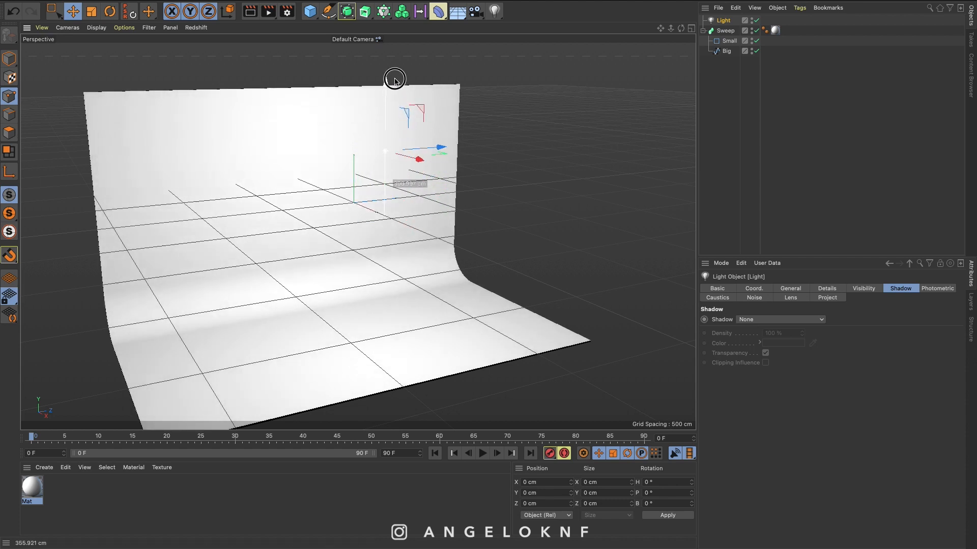
pyautogui.moveTo(395, 79); pyautogui.dragTo(391, 74)
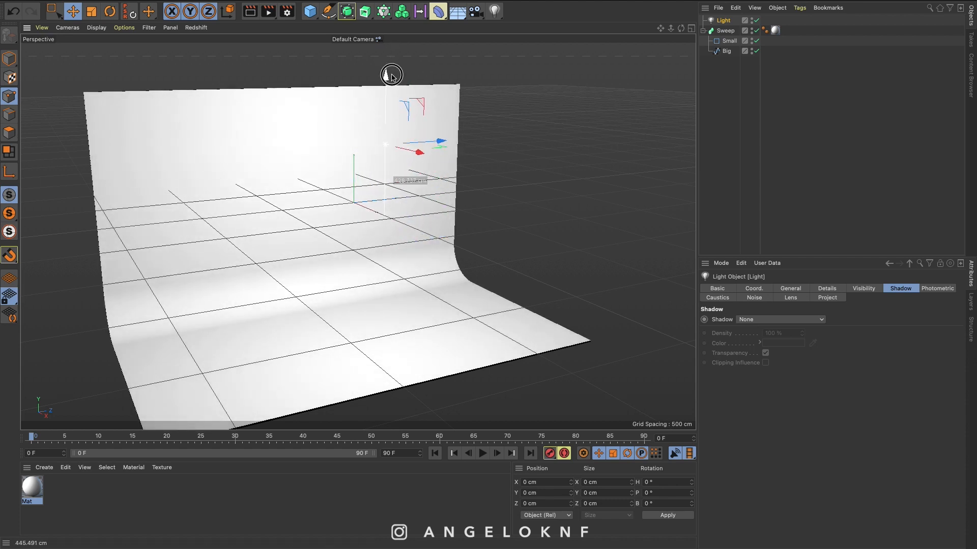
pyautogui.moveTo(390, 73); pyautogui.dragTo(479, 166)
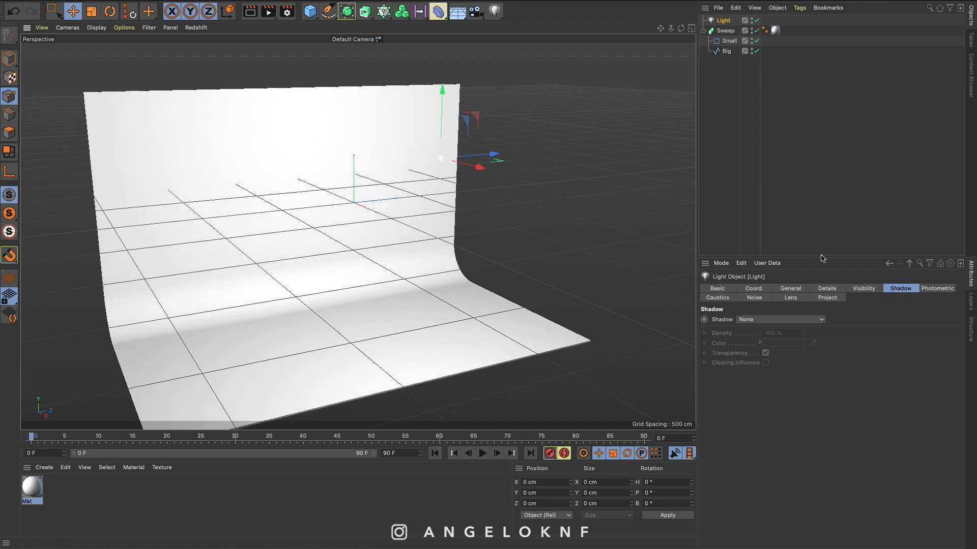
# Step: Set the light's shadow to Shadow Maps (Soft) with 50% density
pyautogui.click(790, 287)
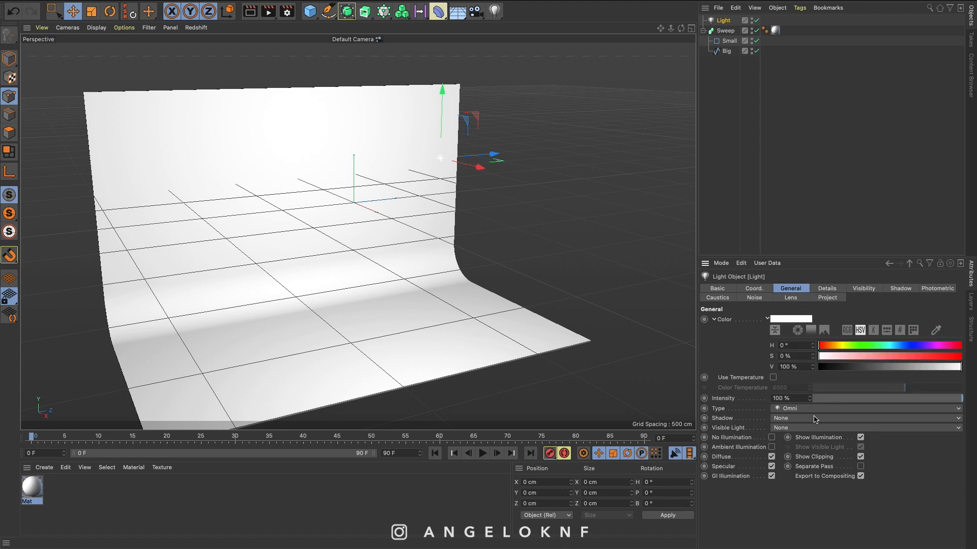
pyautogui.click(865, 418)
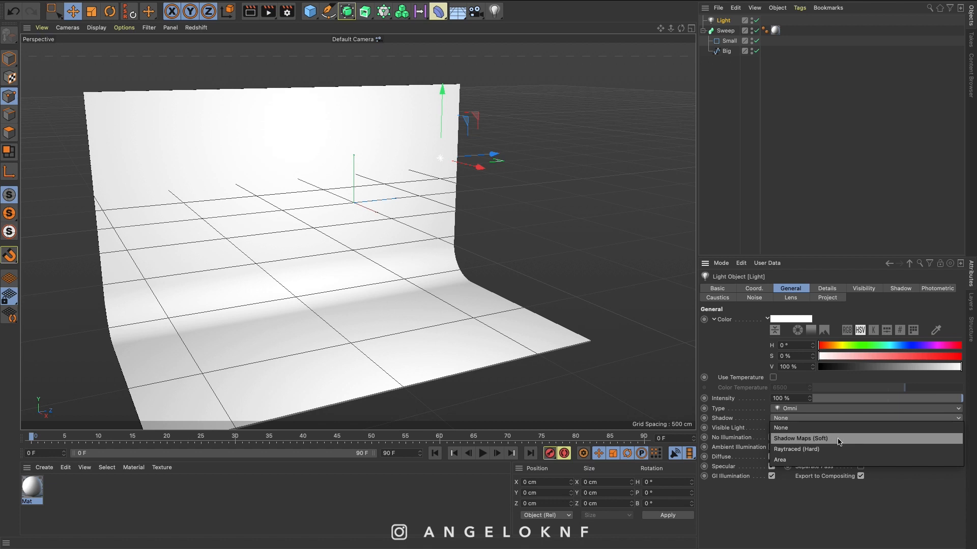
pyautogui.click(800, 437)
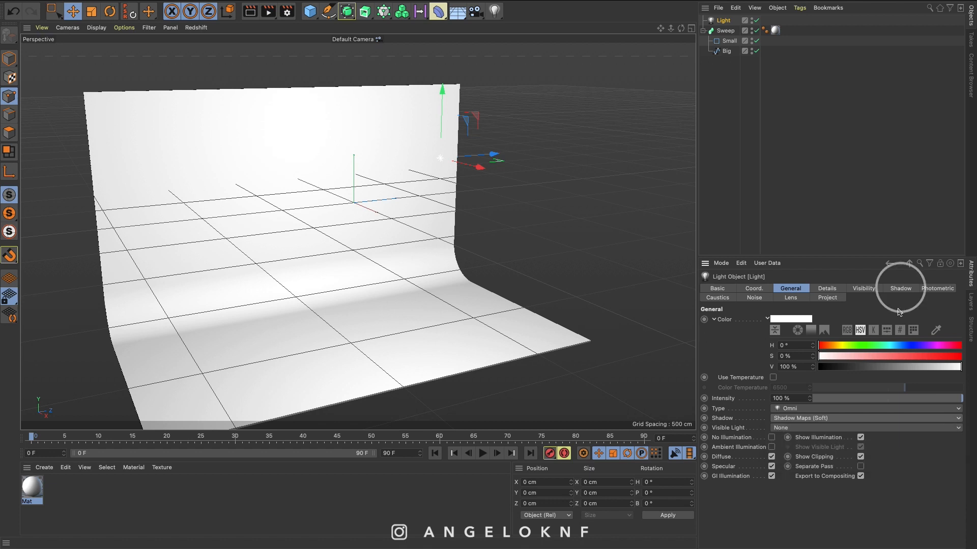
pyautogui.click(900, 288)
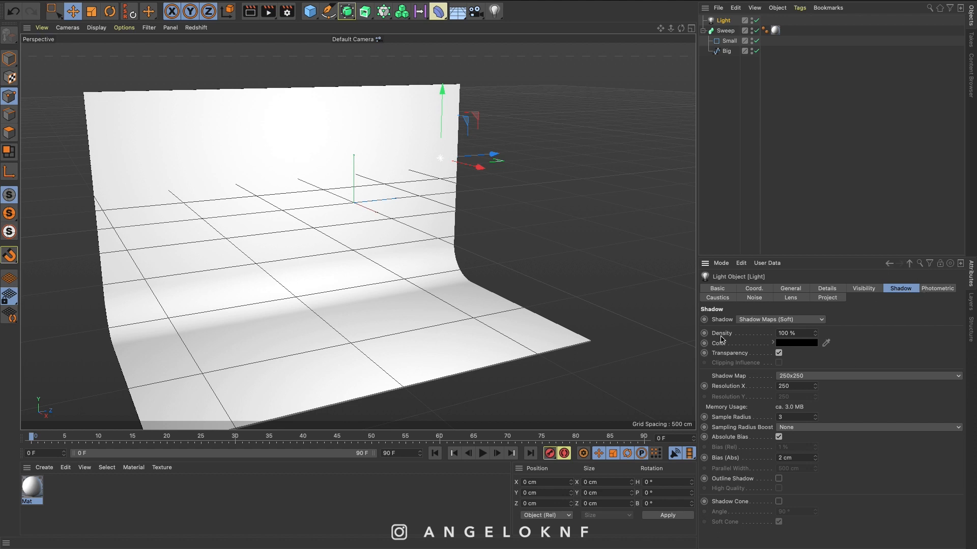
pyautogui.click(791, 332)
pyautogui.write('50')
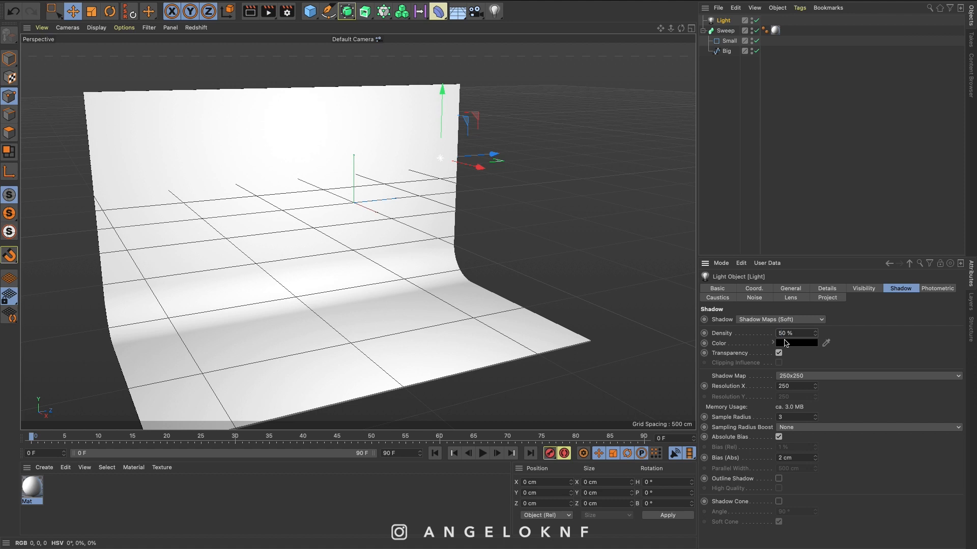
# Step: Add a 100 cm Sphere primitive and lower it along Y toward the backdrop floor
pyautogui.click(310, 11)
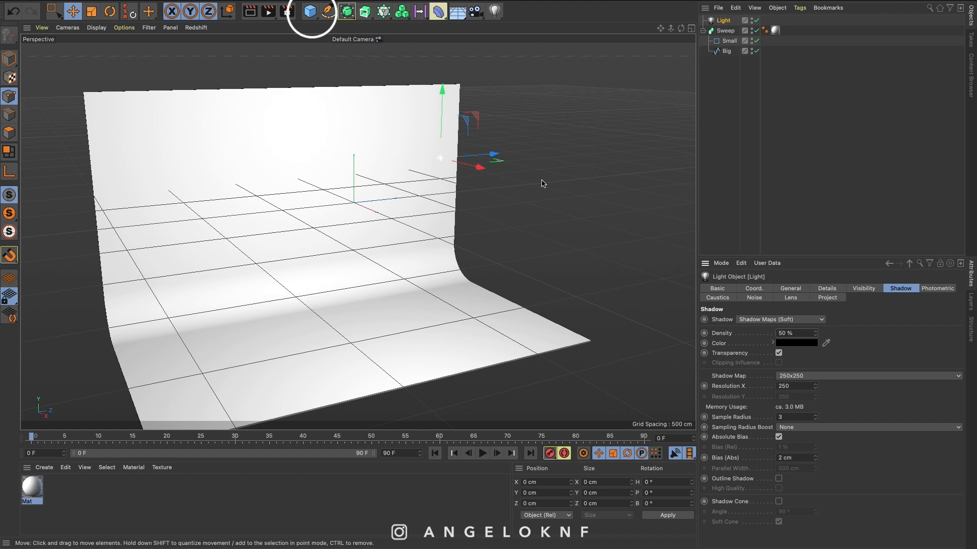
pyautogui.click(309, 11)
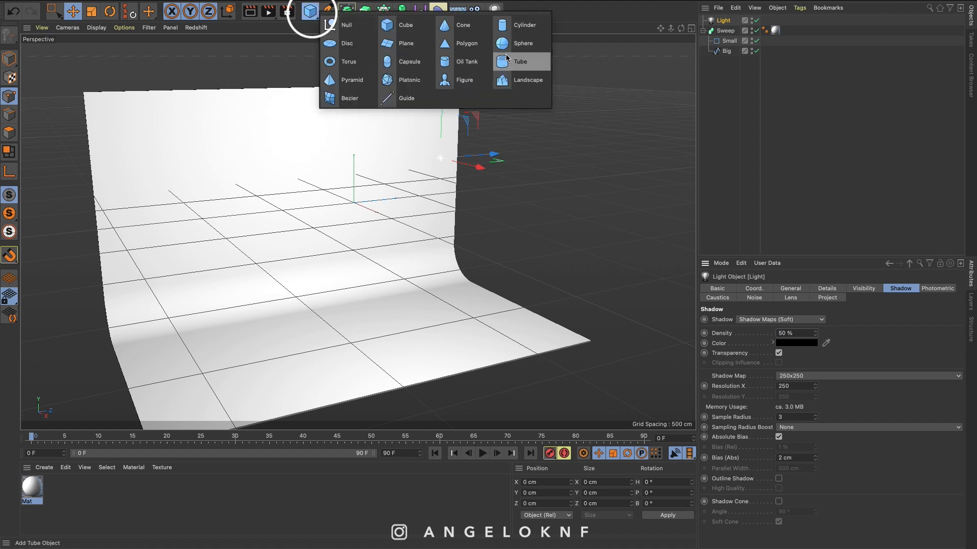
pyautogui.click(523, 42)
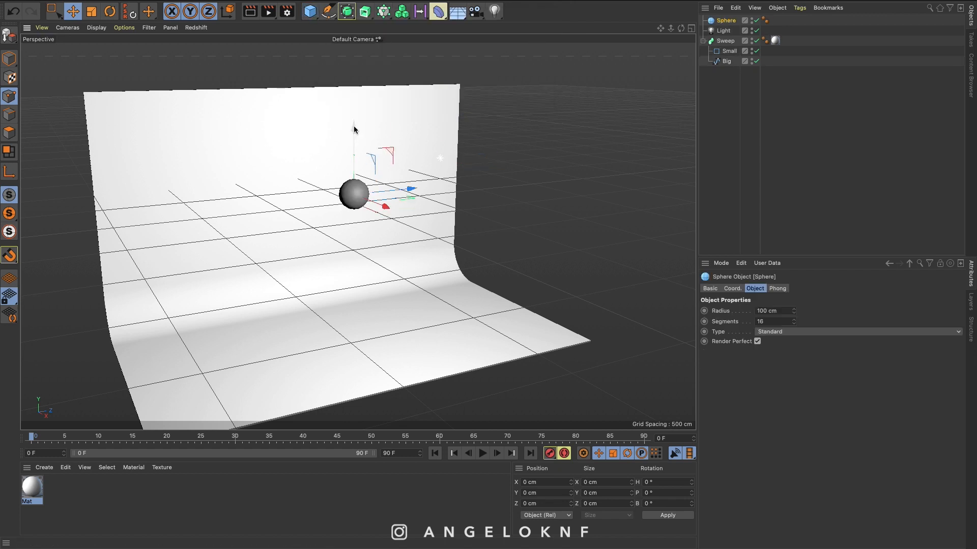
pyautogui.moveTo(354, 193); pyautogui.dragTo(354, 311)
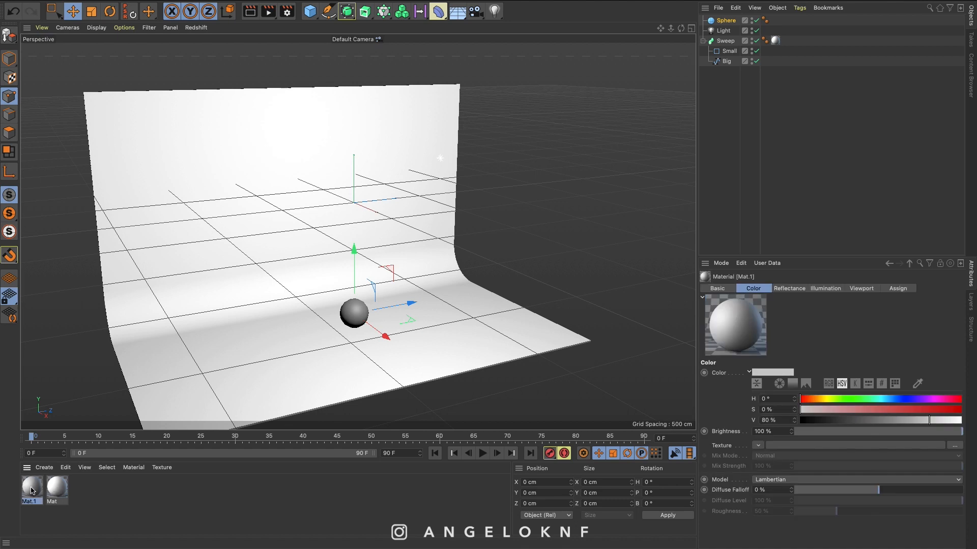
# Step: Set Mat.1's colour to a muted teal, about H 190°, S 48%, V 66%
pyautogui.doubleClick(29, 487)
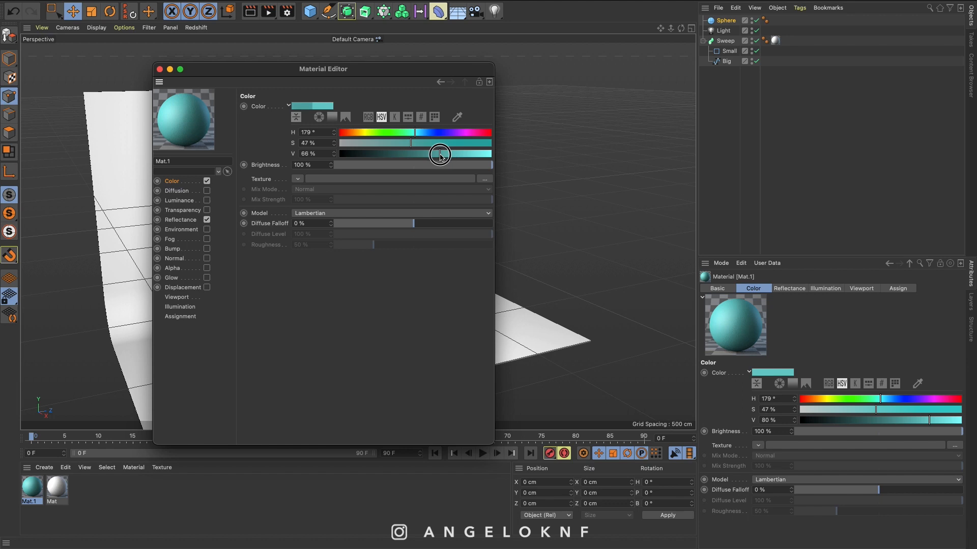
pyautogui.moveTo(439, 155); pyautogui.dragTo(417, 135)
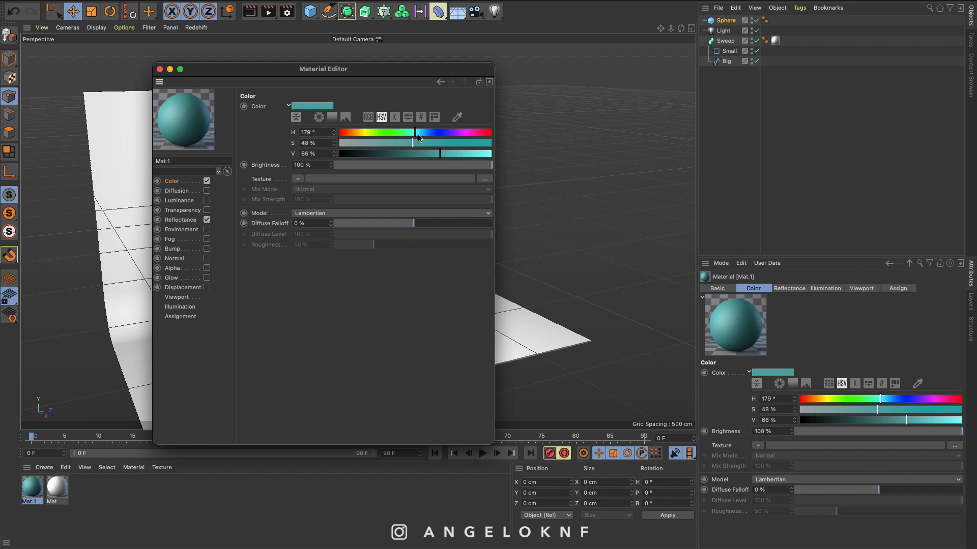
pyautogui.moveTo(413, 133); pyautogui.dragTo(419, 132)
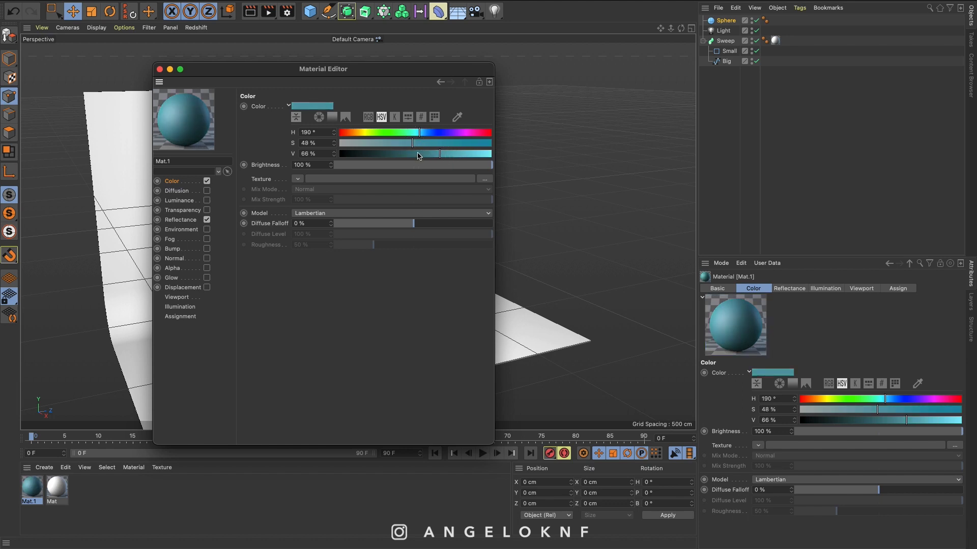
pyautogui.click(159, 68)
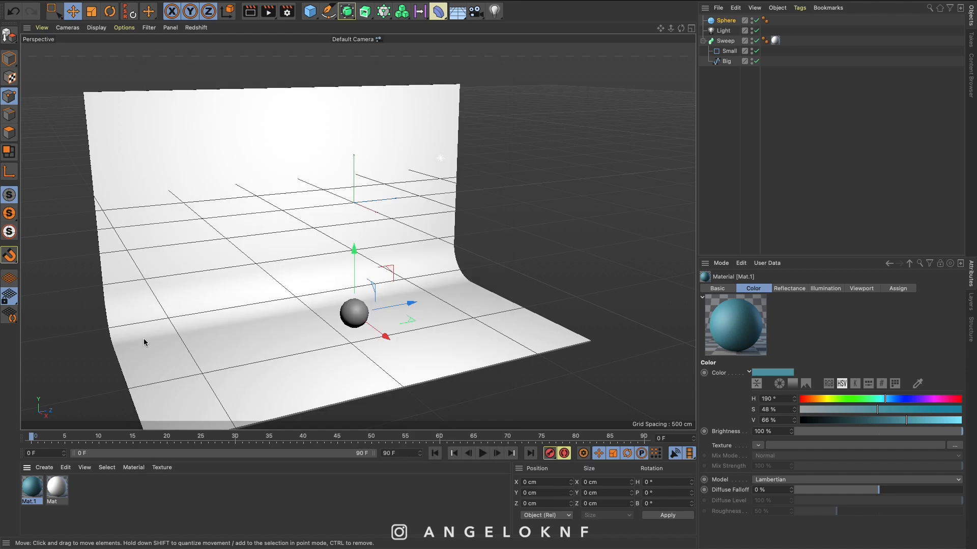
pyautogui.moveTo(308, 338)
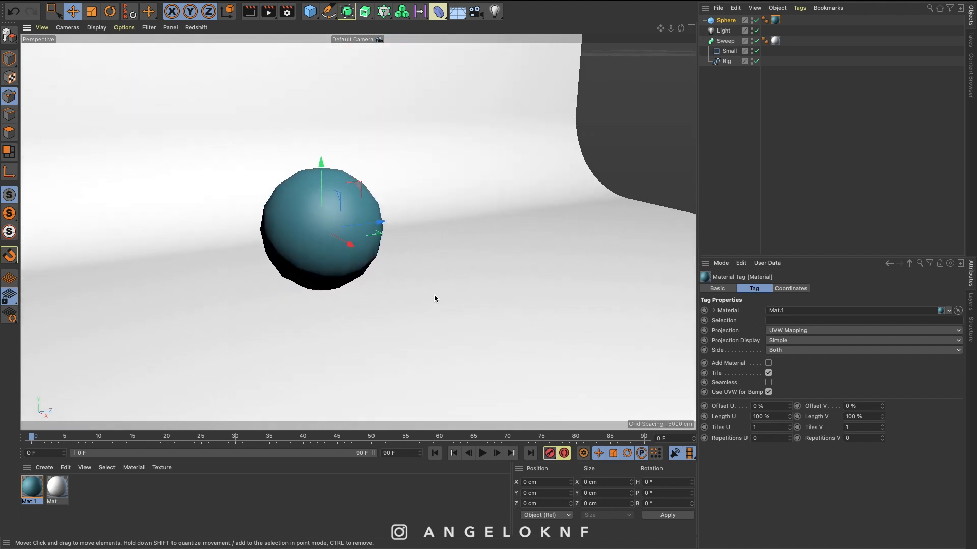
pyautogui.moveTo(429, 291)
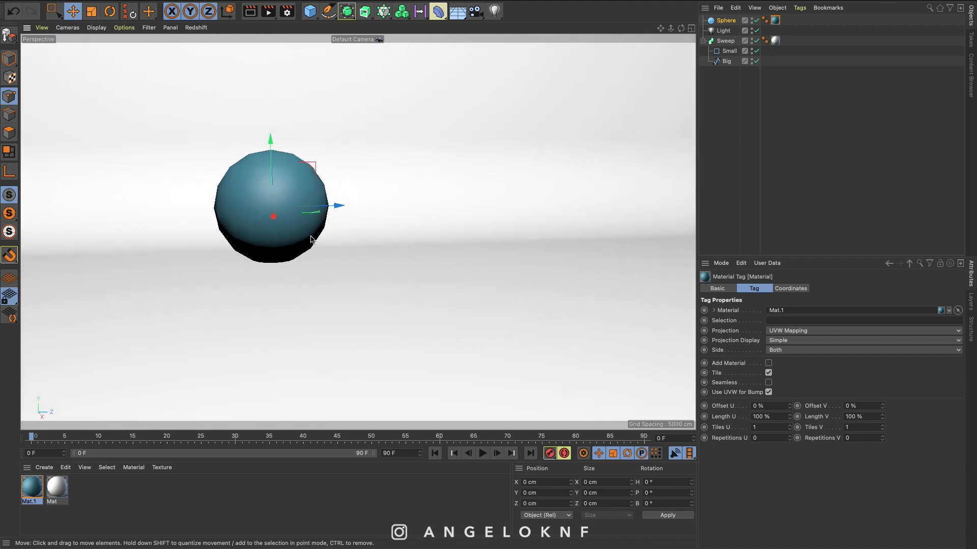
# Step: Frame the teal sphere and render the view showing its soft shadow on the backdrop
pyautogui.moveTo(272, 206); pyautogui.dragTo(282, 200)
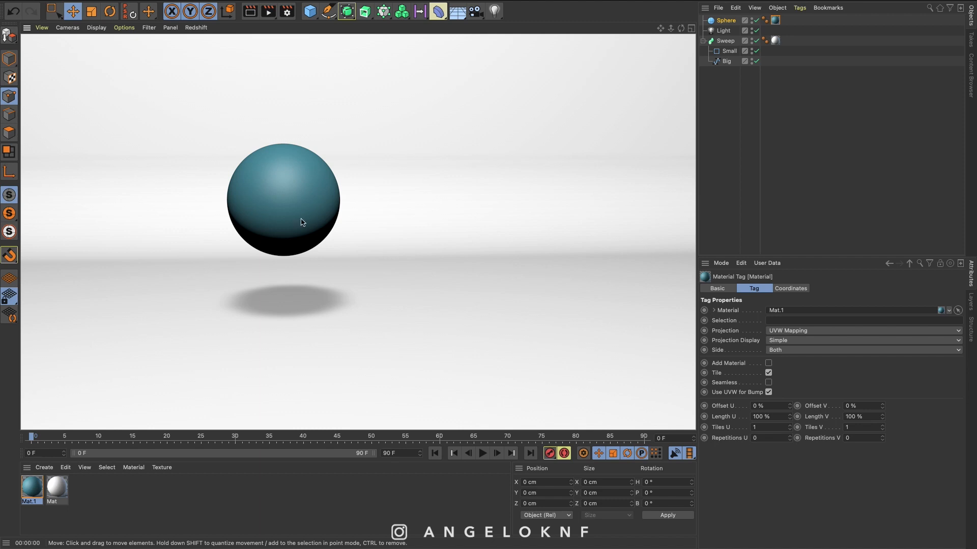
pyautogui.moveTo(423, 232)
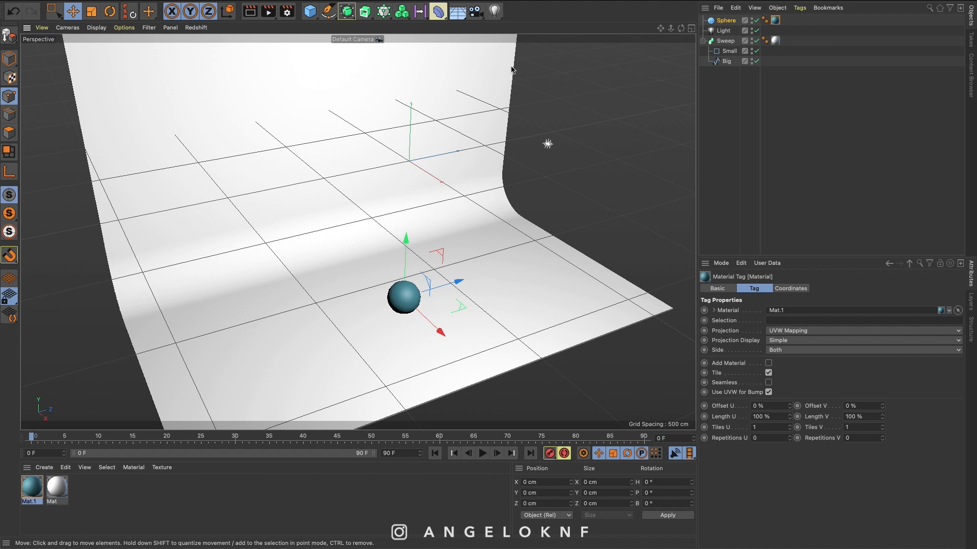
pyautogui.click(492, 11)
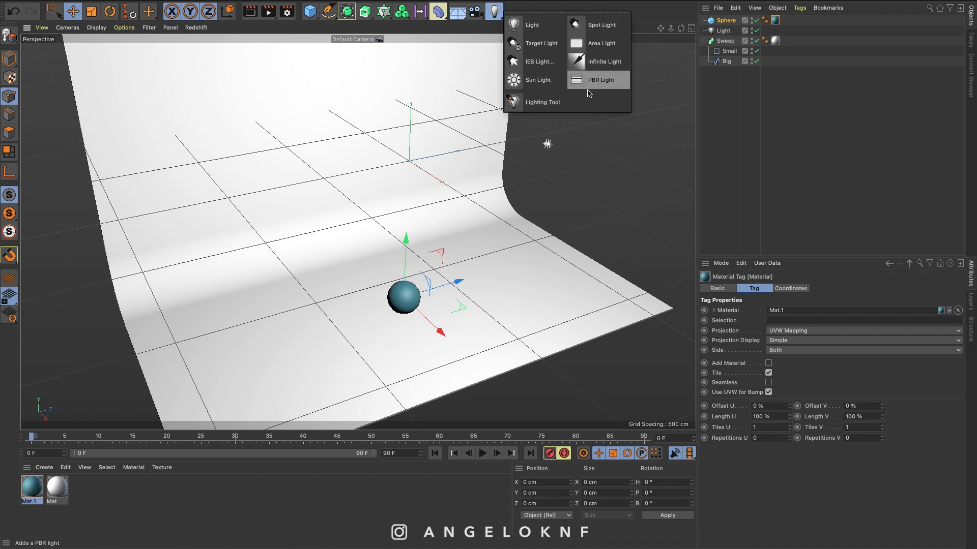